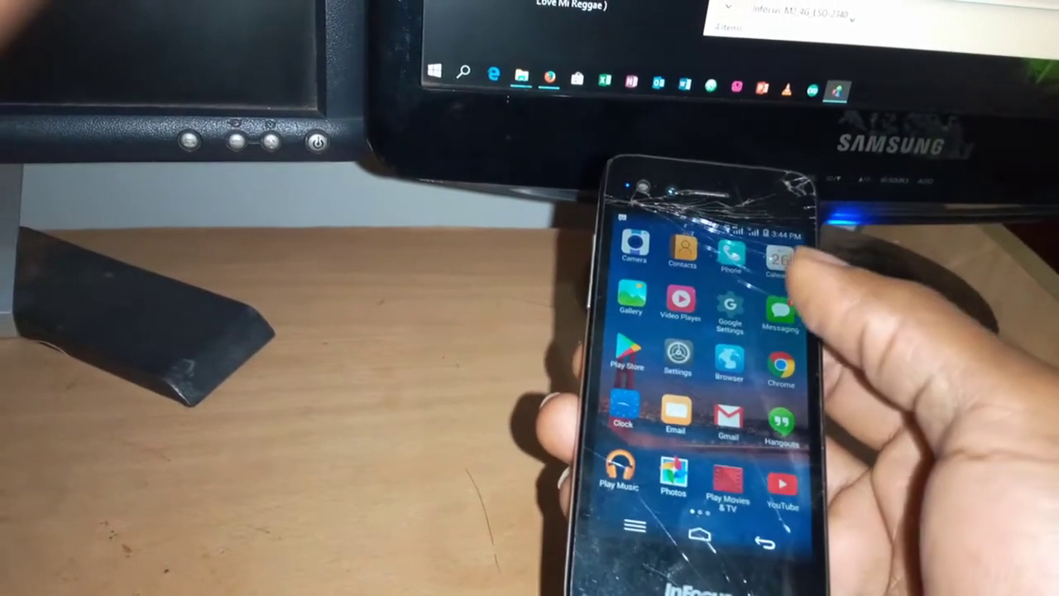
Start the flash on the connected InFocus M2 and wait for the success message.
left_click(779, 320)
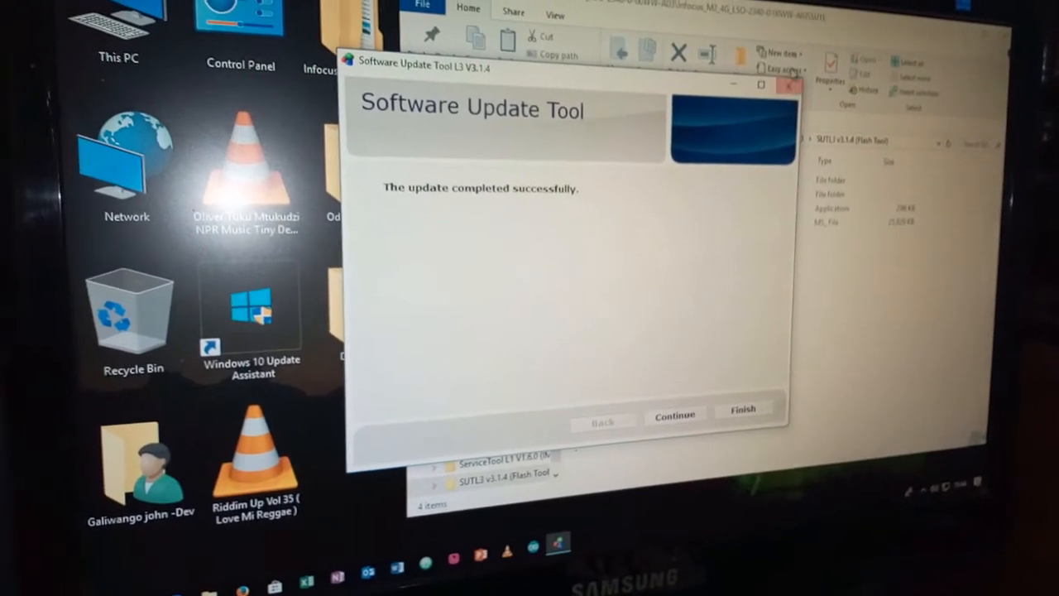
Finish the update tool, then browse into Infocus_M2 package > ServiceTool L1 V1.6.0 (IMEI) > dotnetfx.
left_click(743, 414)
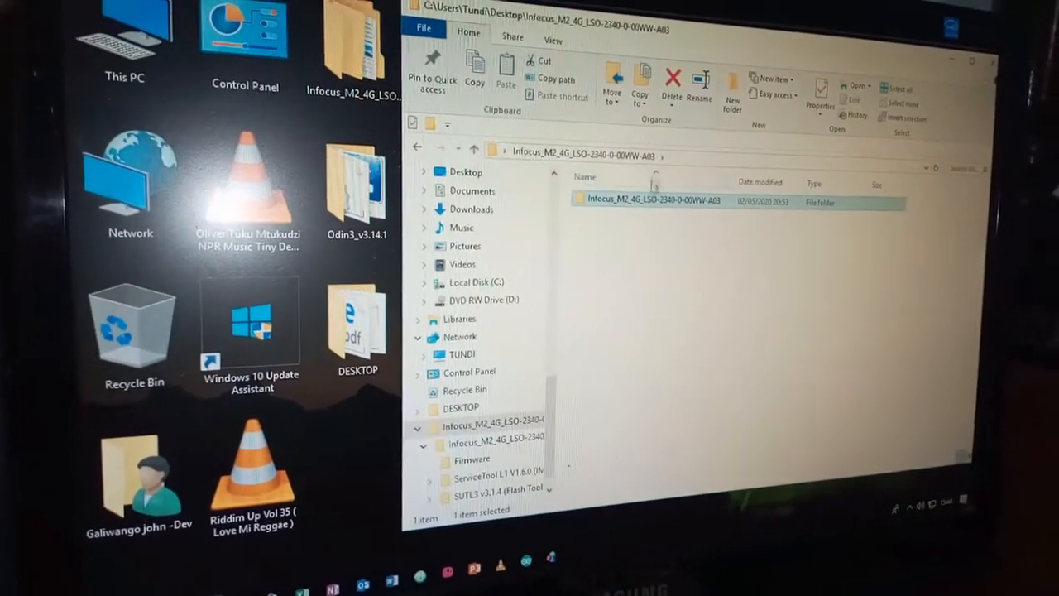
double_click(651, 202)
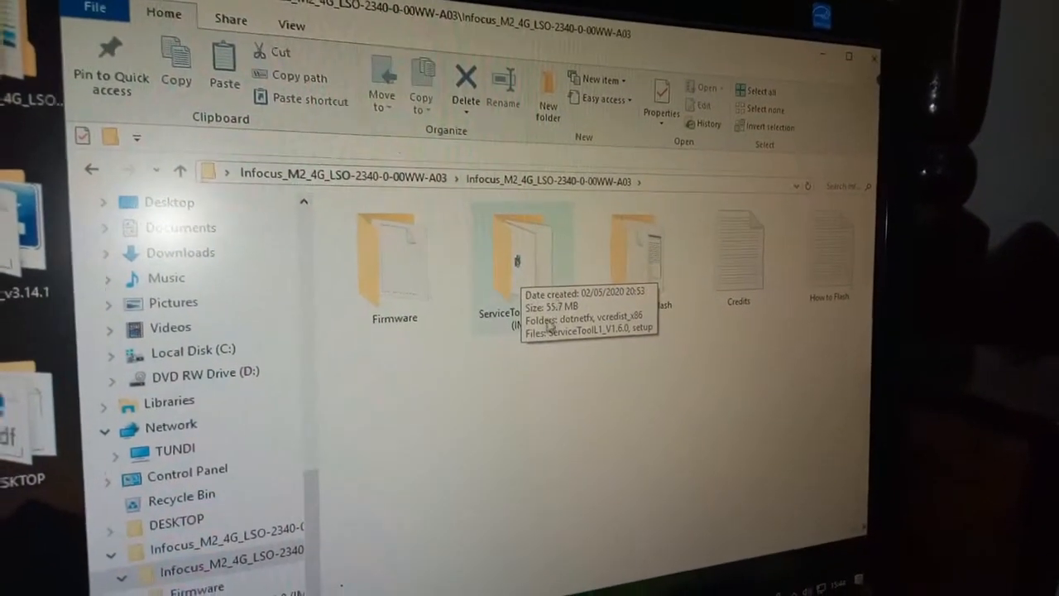
double_click(493, 256)
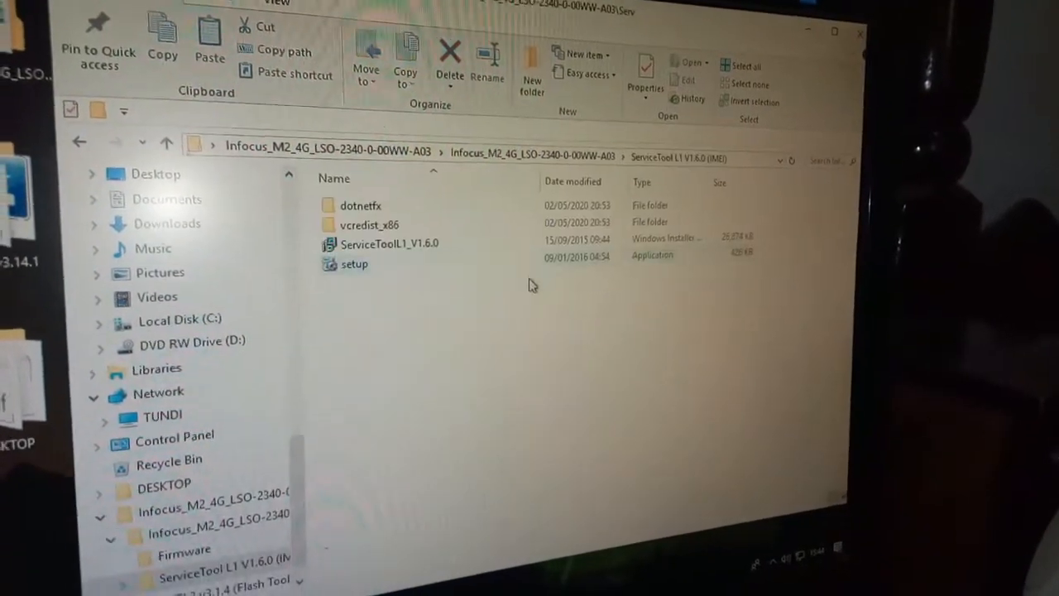
double_click(359, 204)
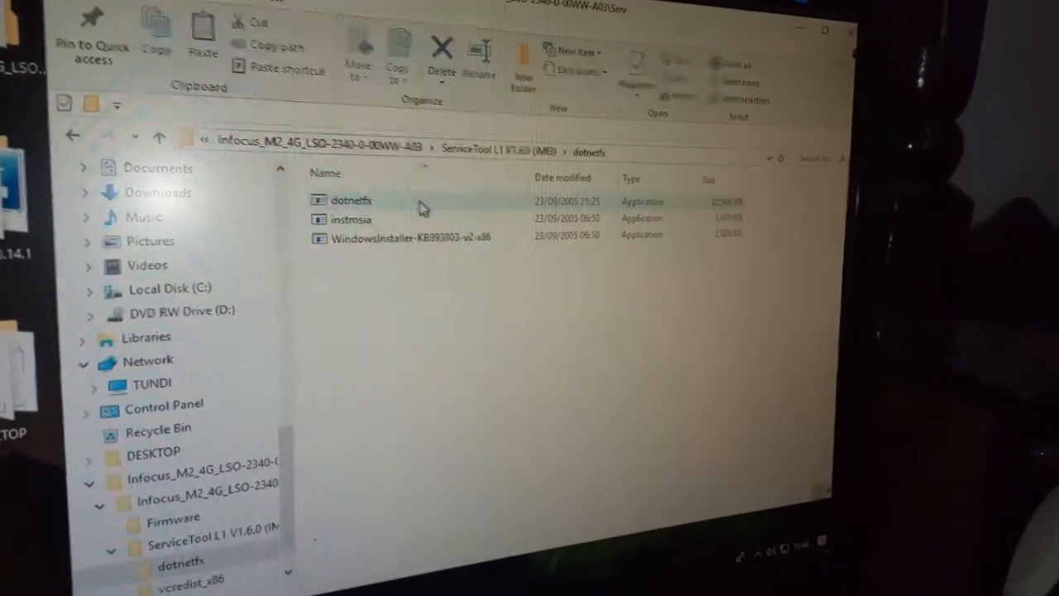